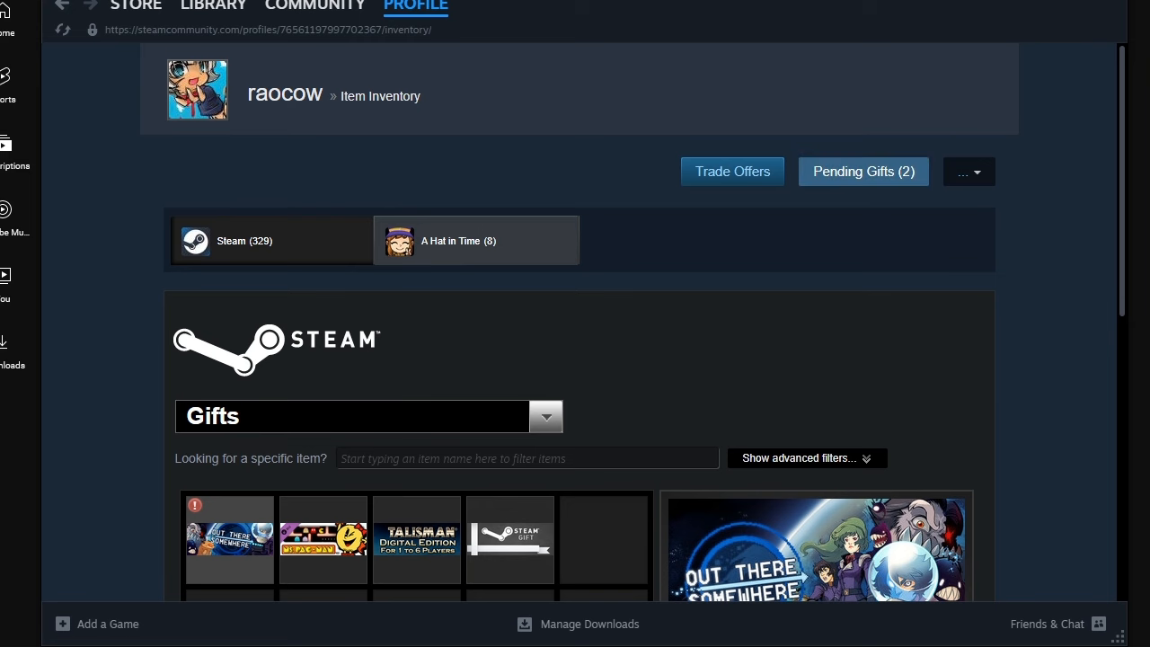
Show the account's pending gifts and bring the Hadean Lands gift with its message into view.
click(863, 171)
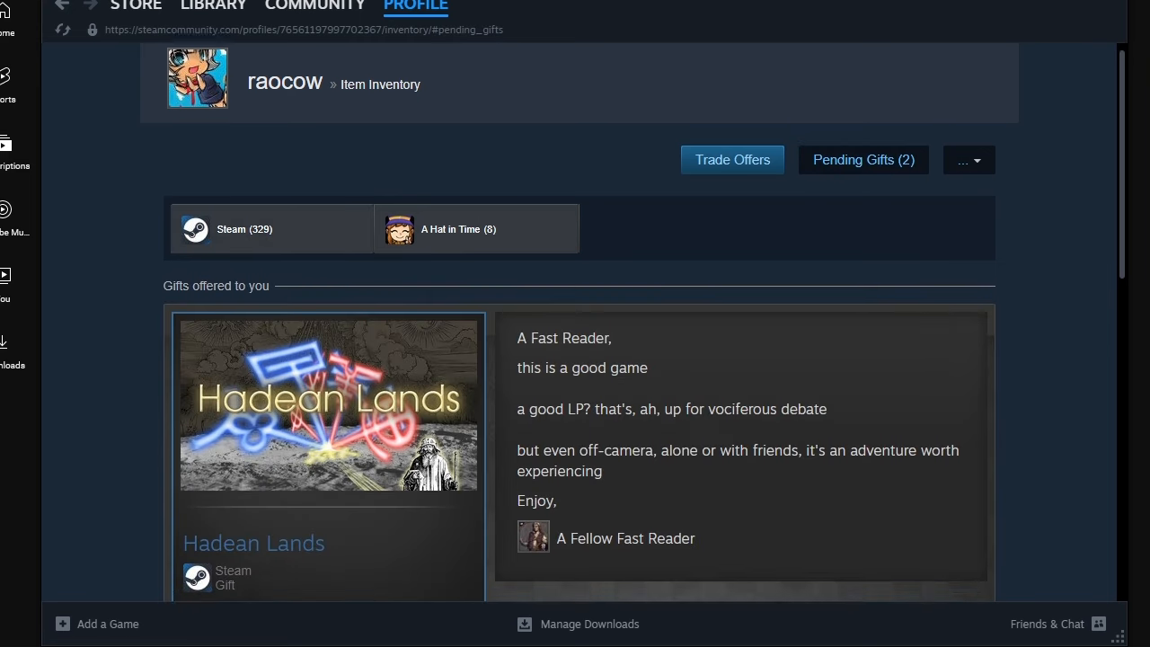
scroll(down, 3)
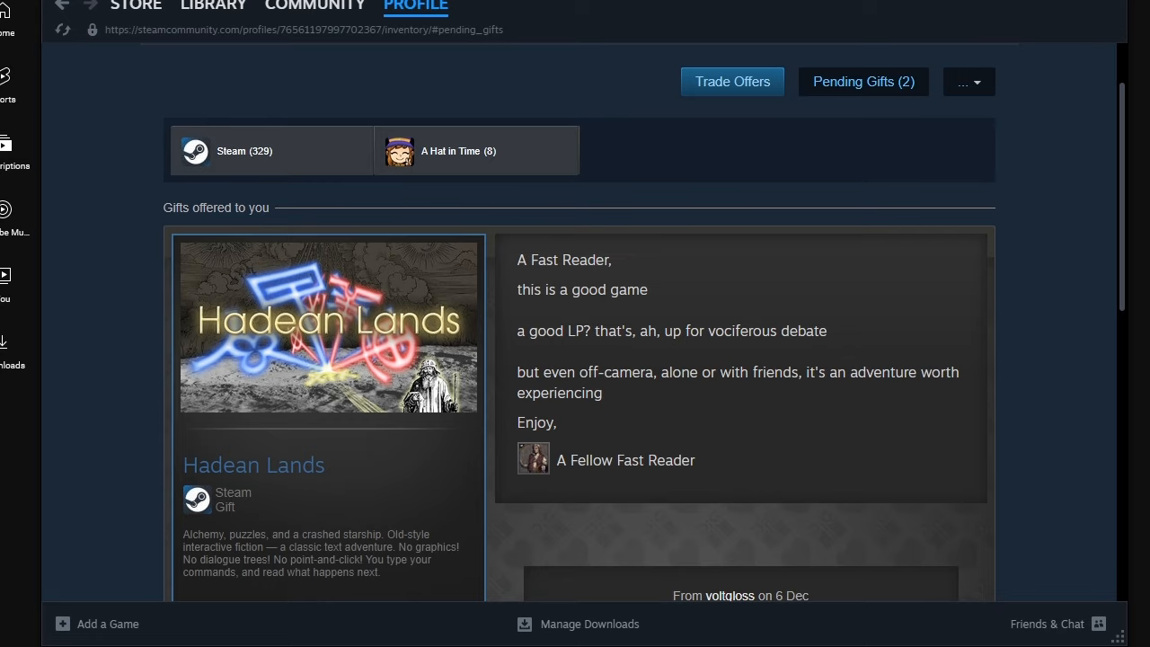
scroll(down, 3)
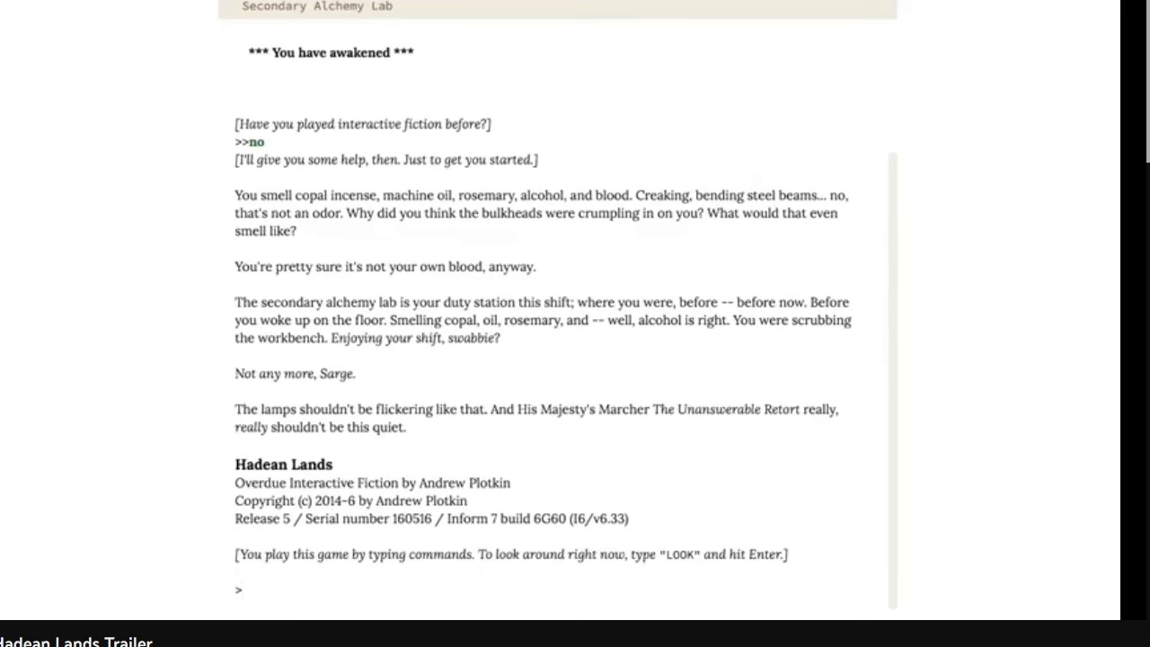
text(look)
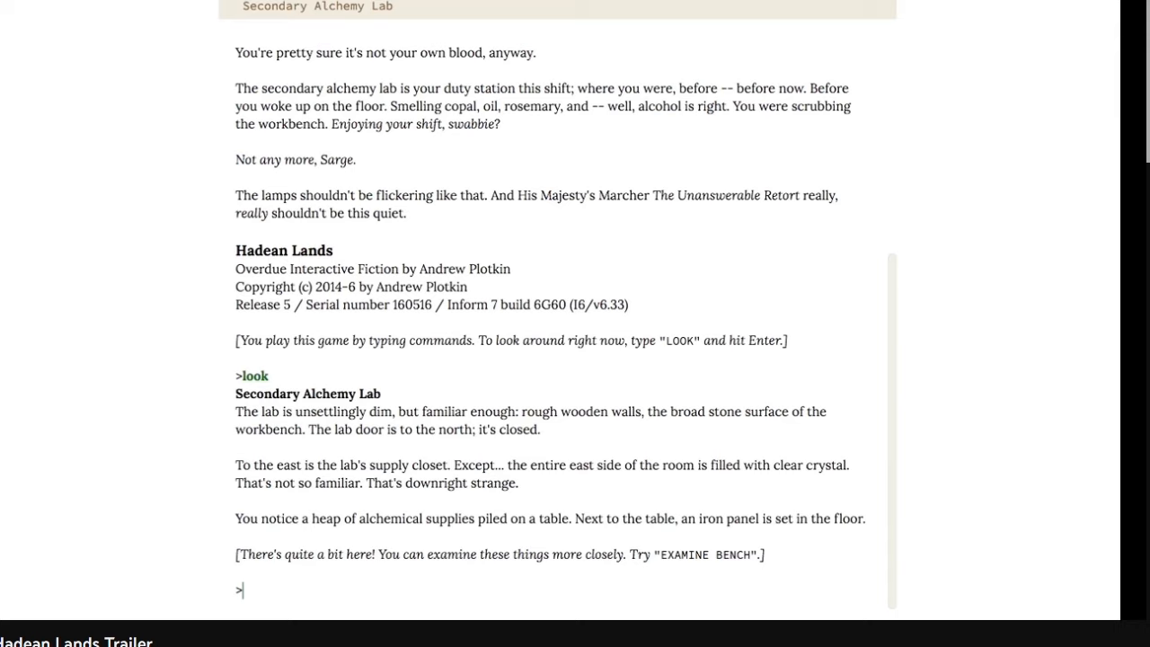
text(e)
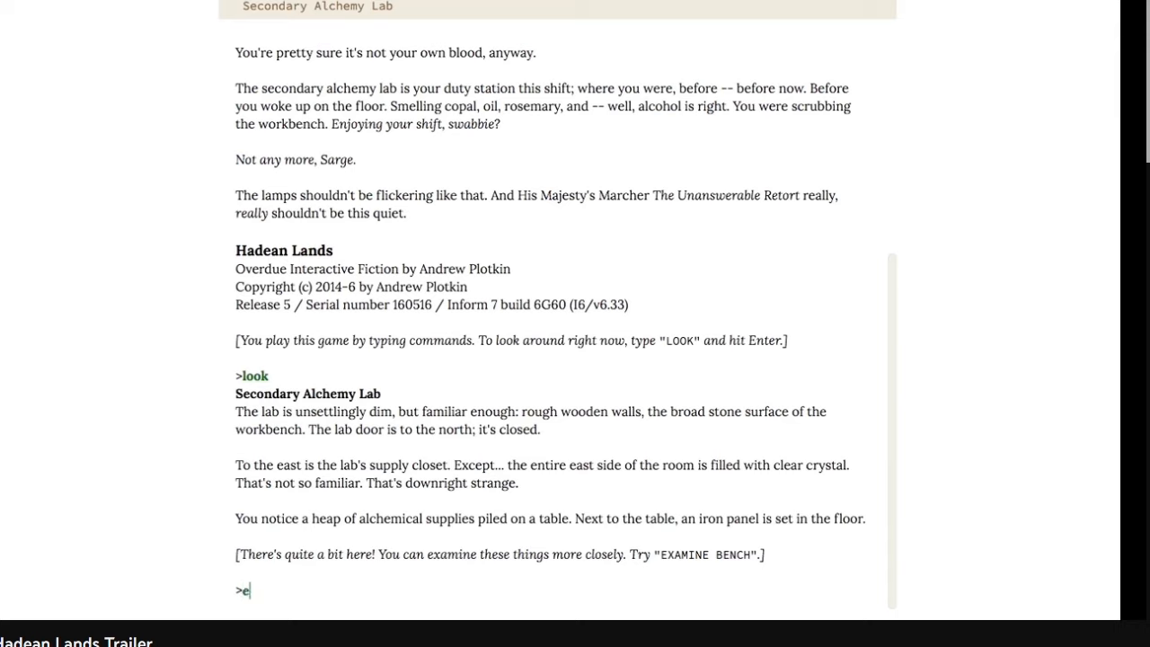
text(xamine bench)
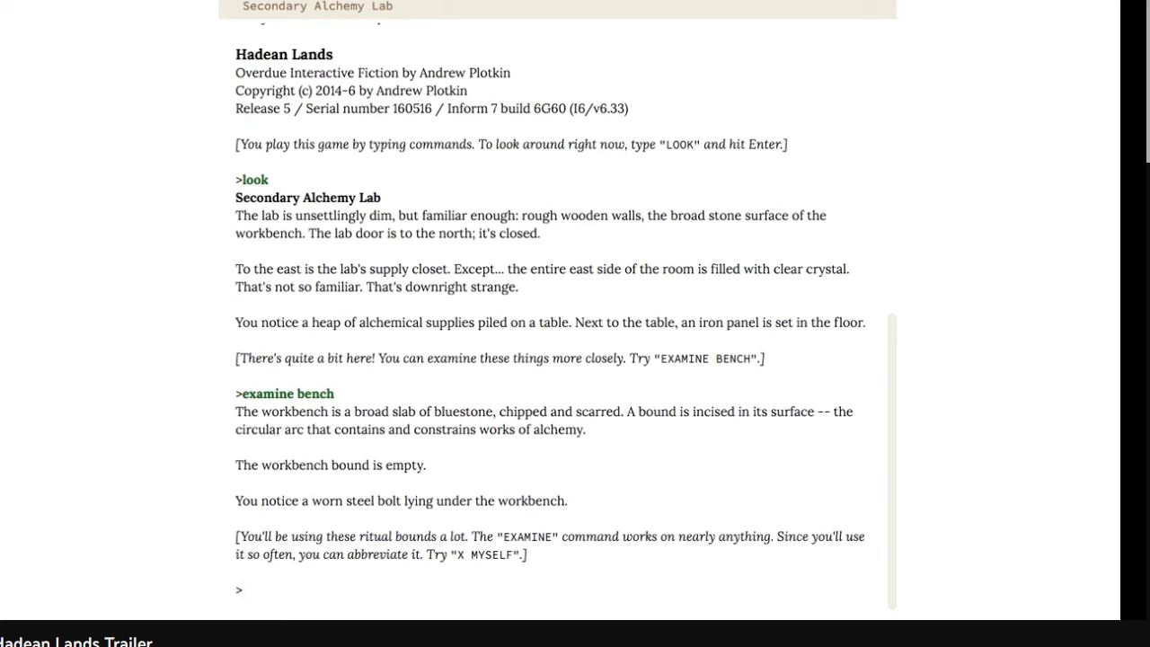
text(x mysel)
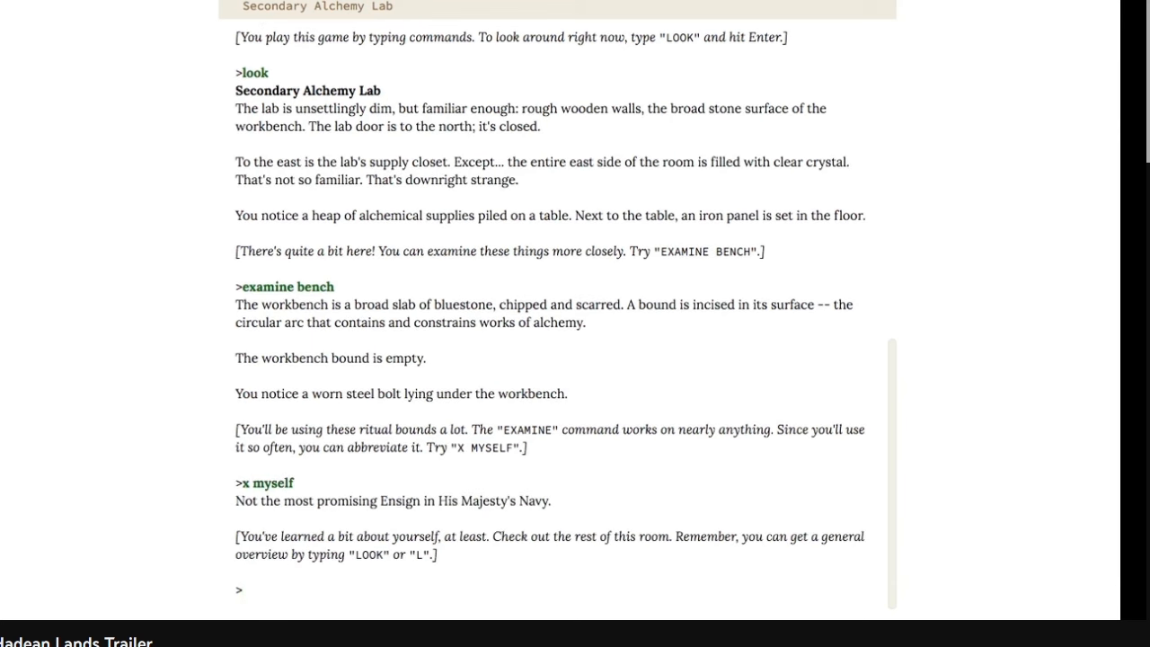
text(l)
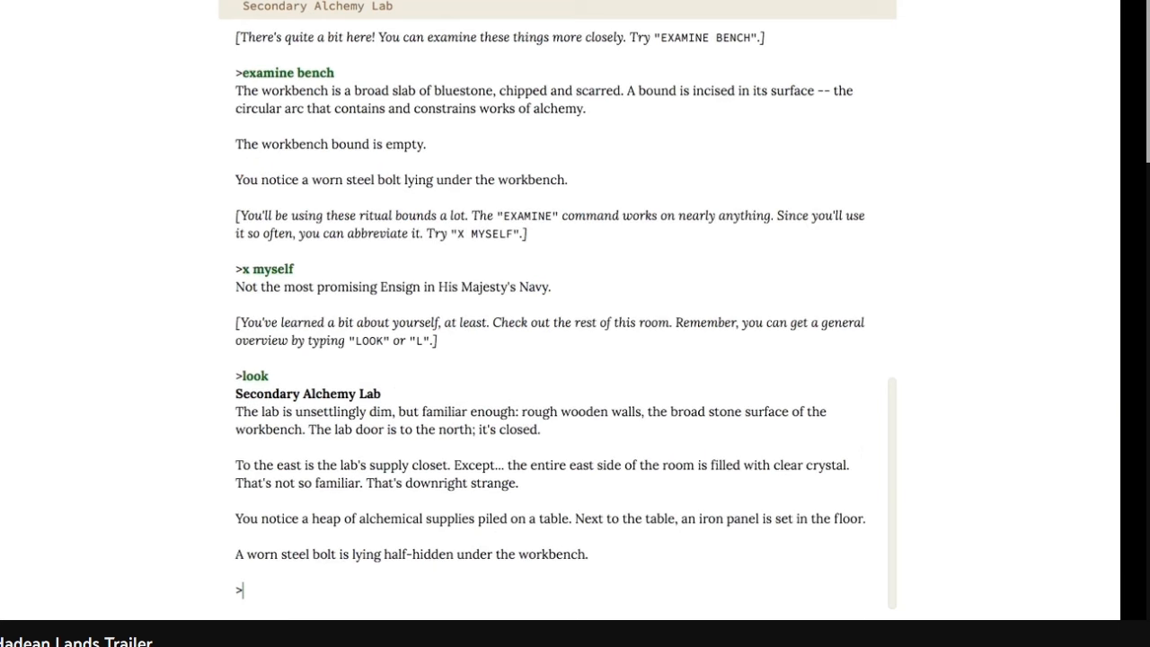
text(x ta)
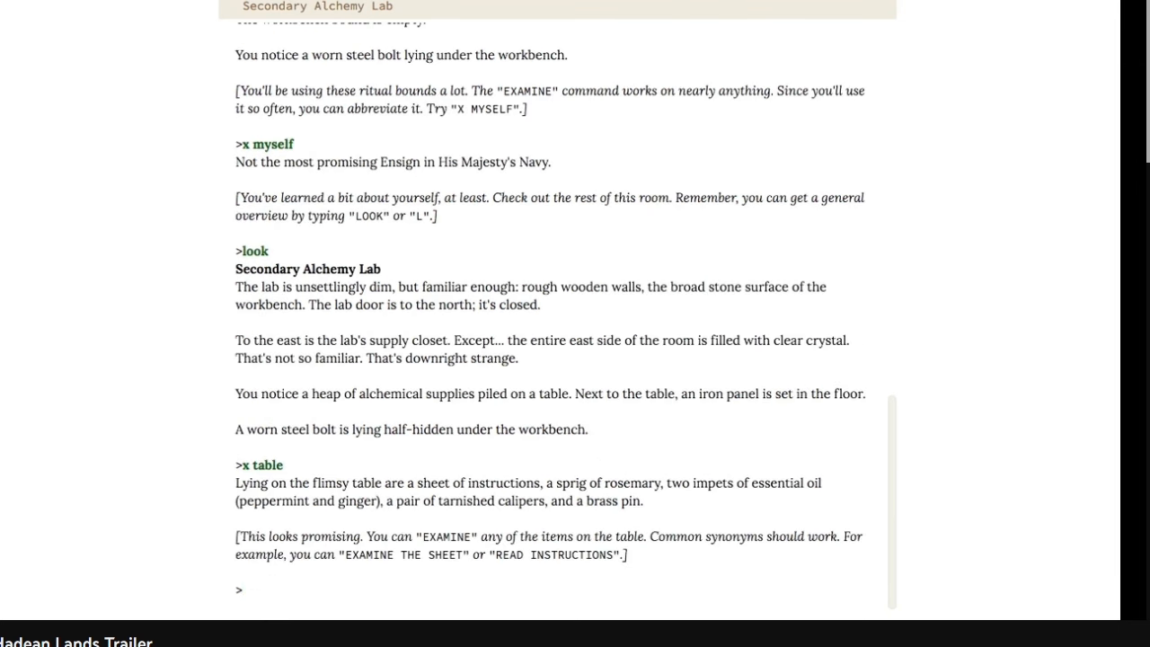
text(rea)
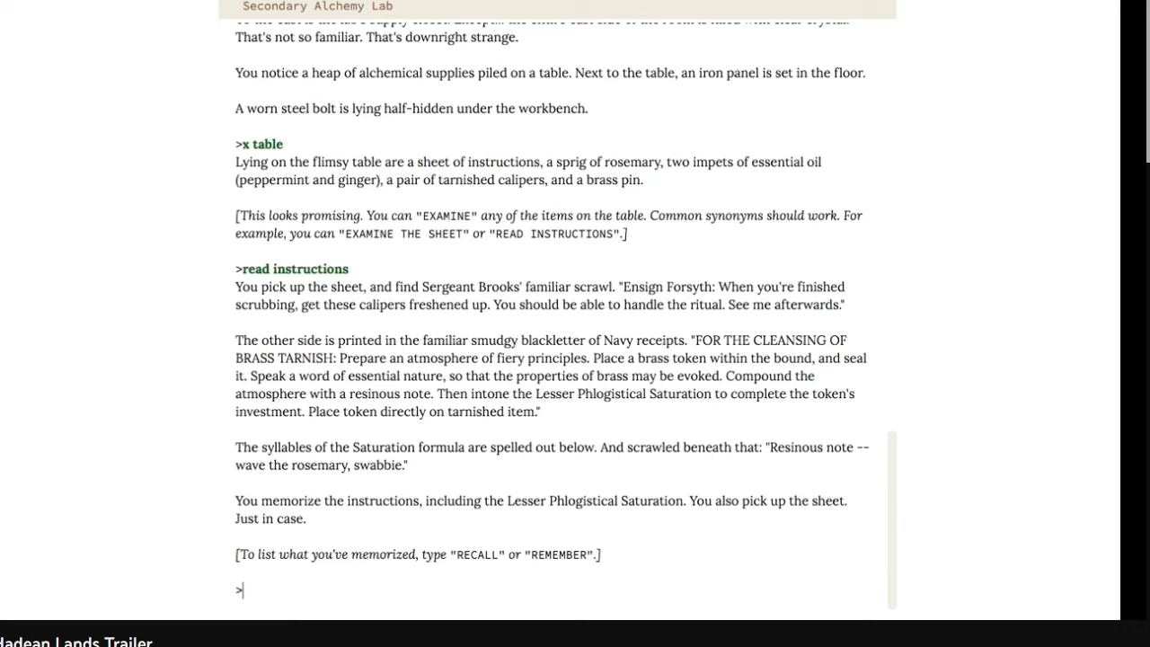
text(recall)
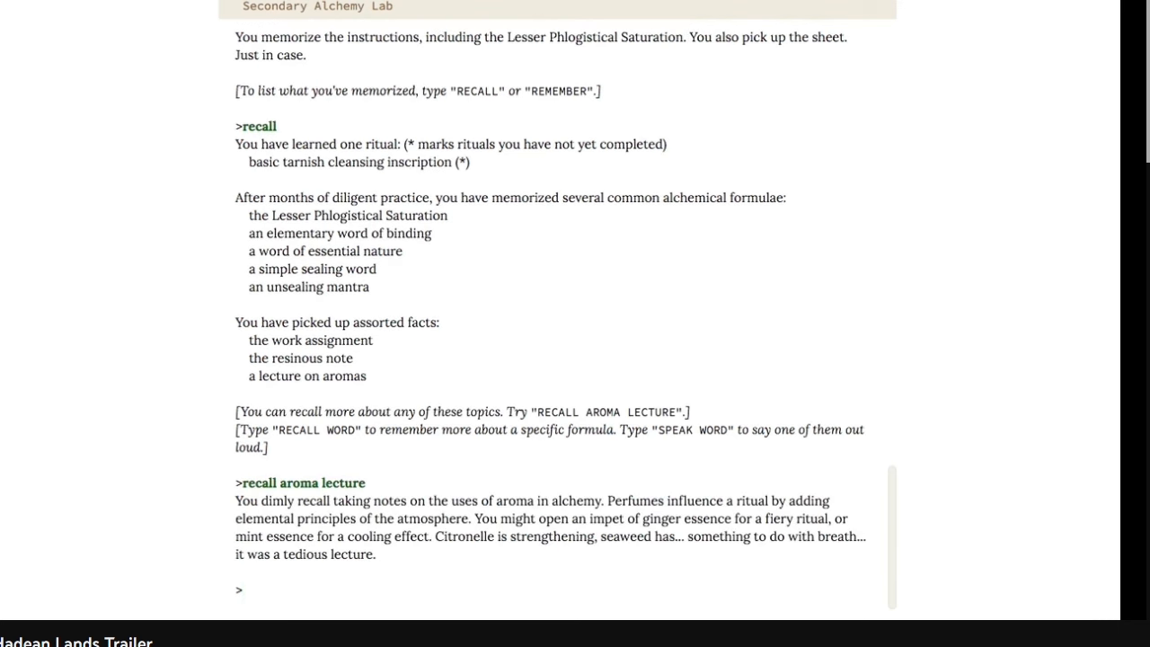
text(look)
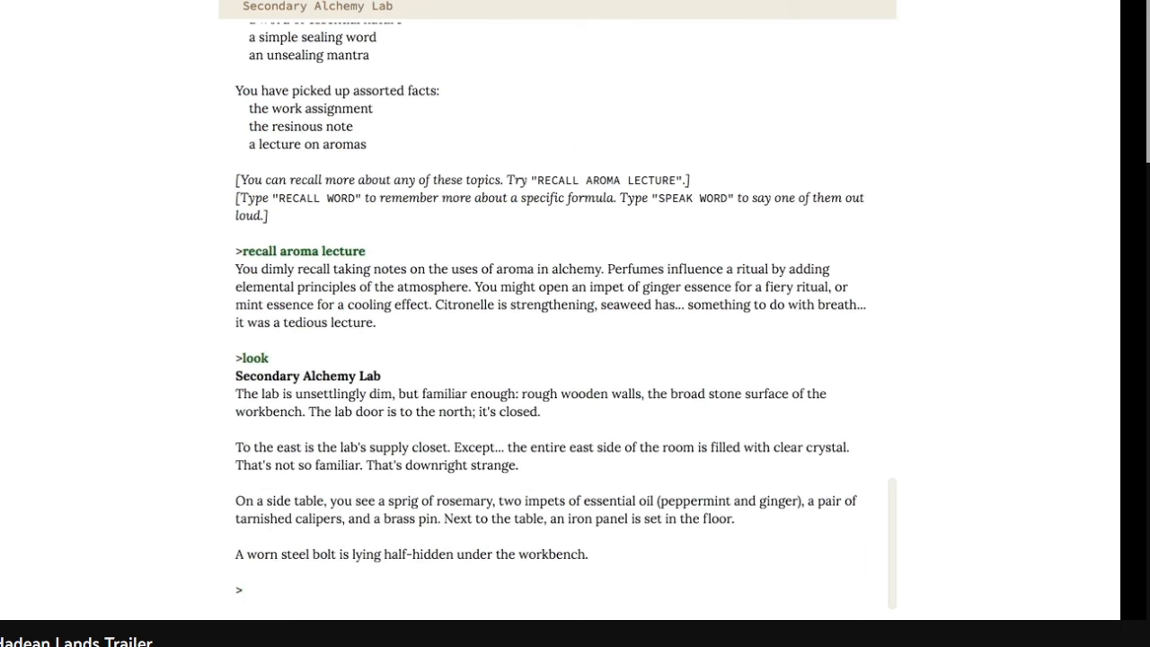
text(x calip)
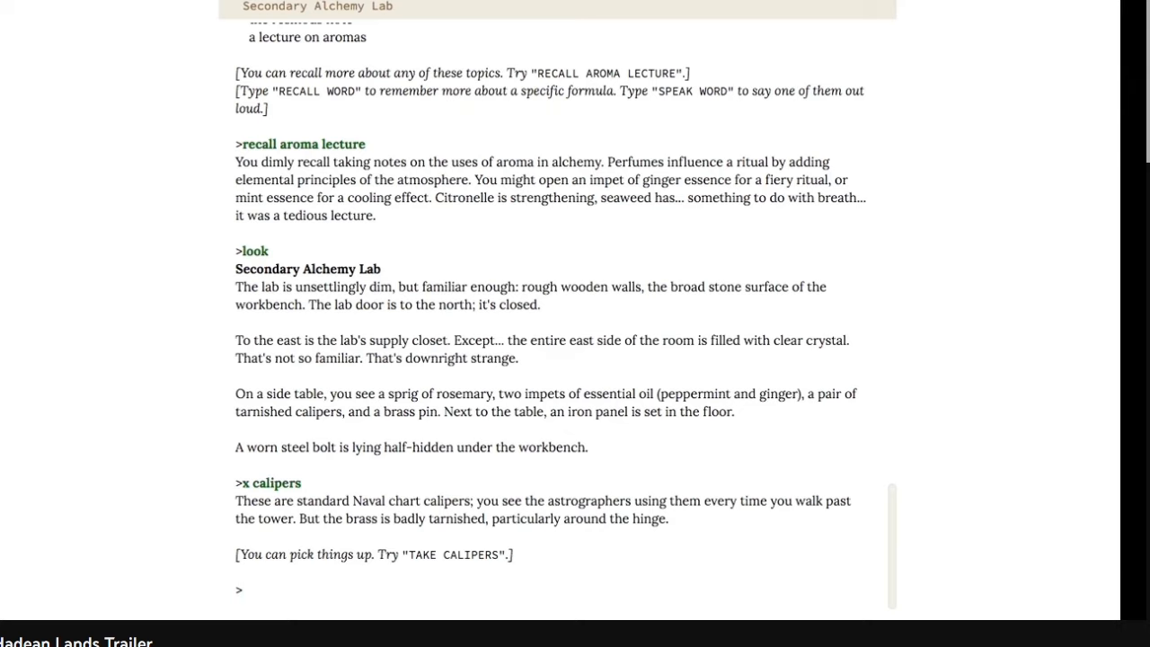
text(take ca)
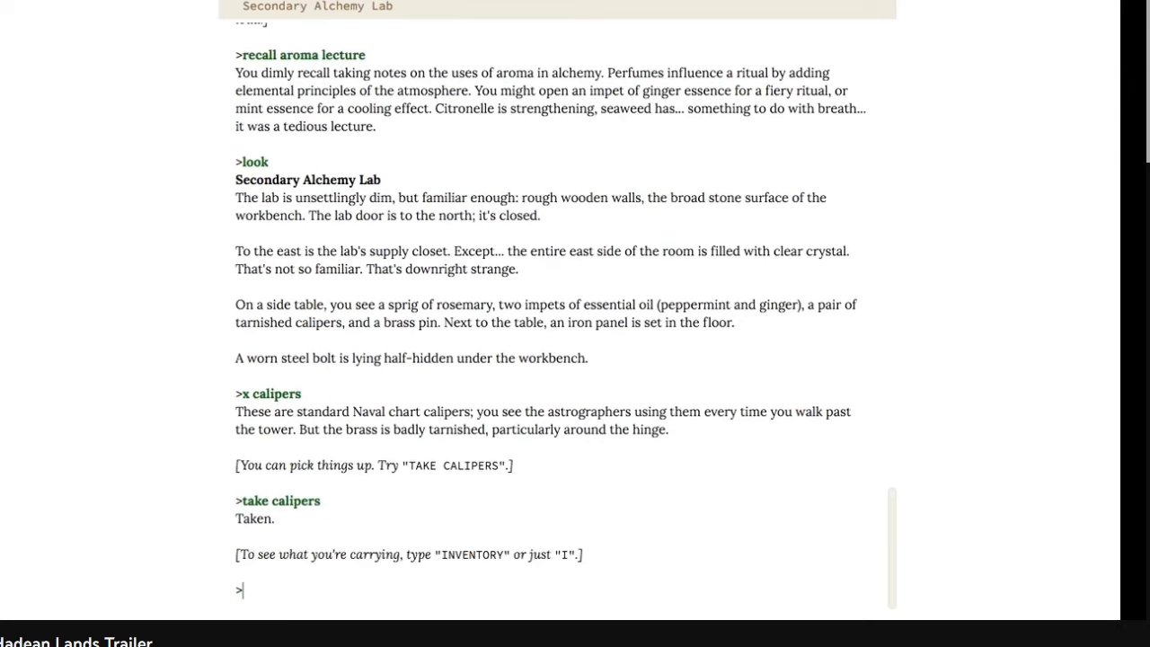
text(i)
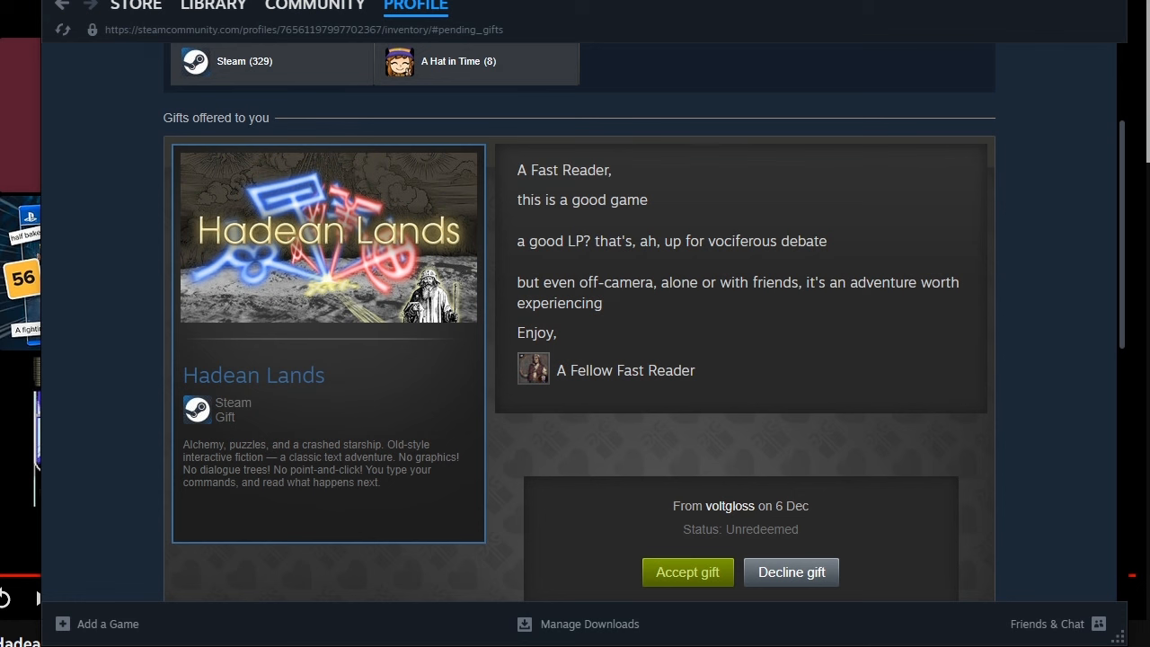
Accept the Hadean Lands gift and confirm adding it to the library.
click(686, 572)
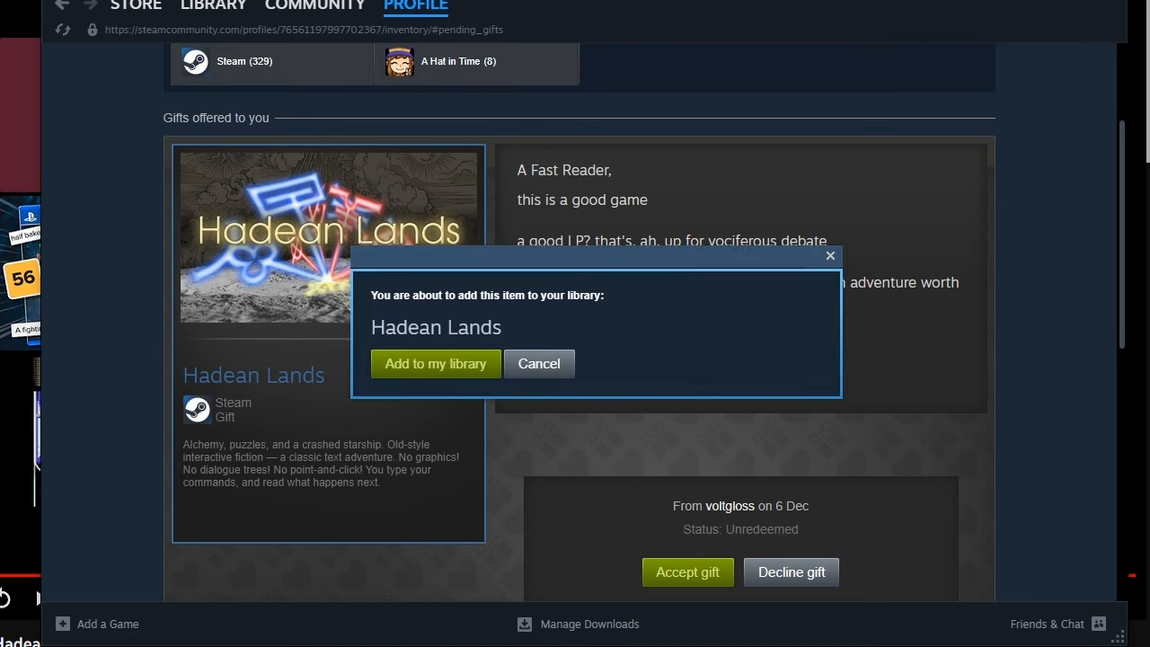
click(435, 363)
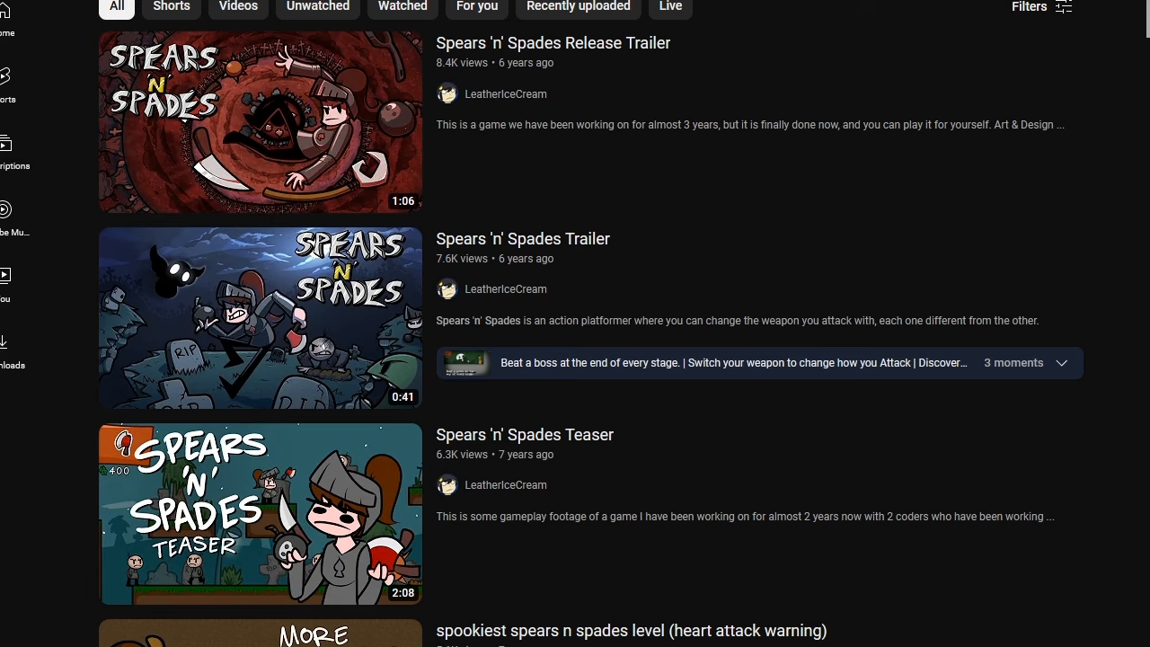
Play a Spears 'n' Spades trailer from the channel's video list.
click(259, 123)
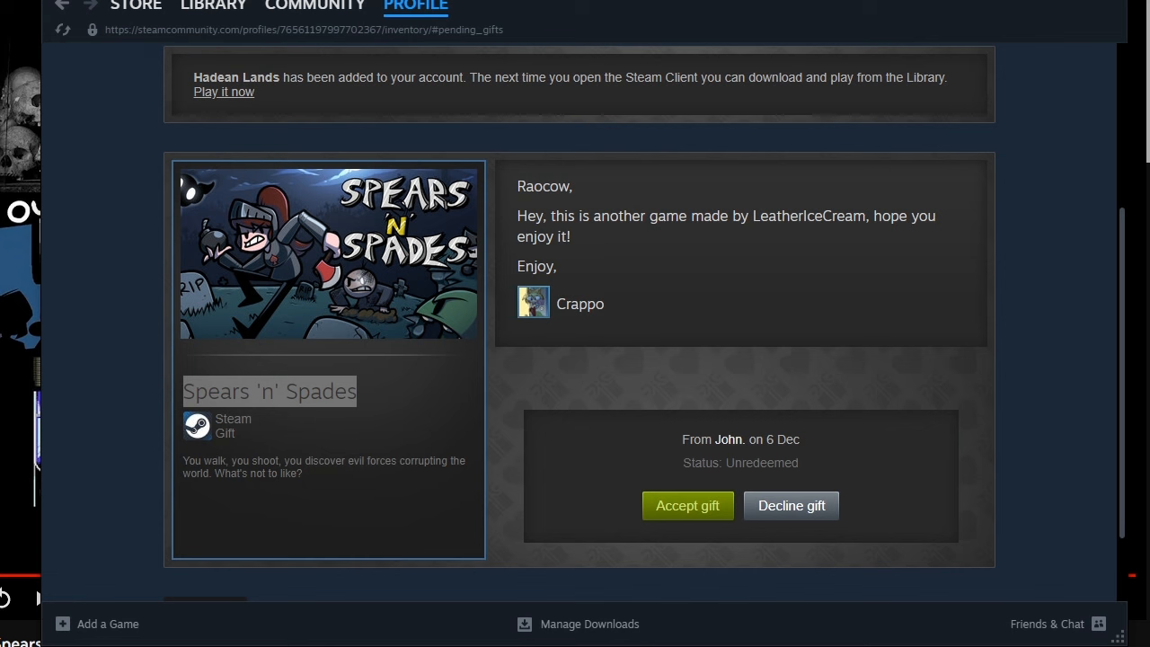
Accept the Spears 'n' Spades gift and confirm adding it to the library.
click(686, 506)
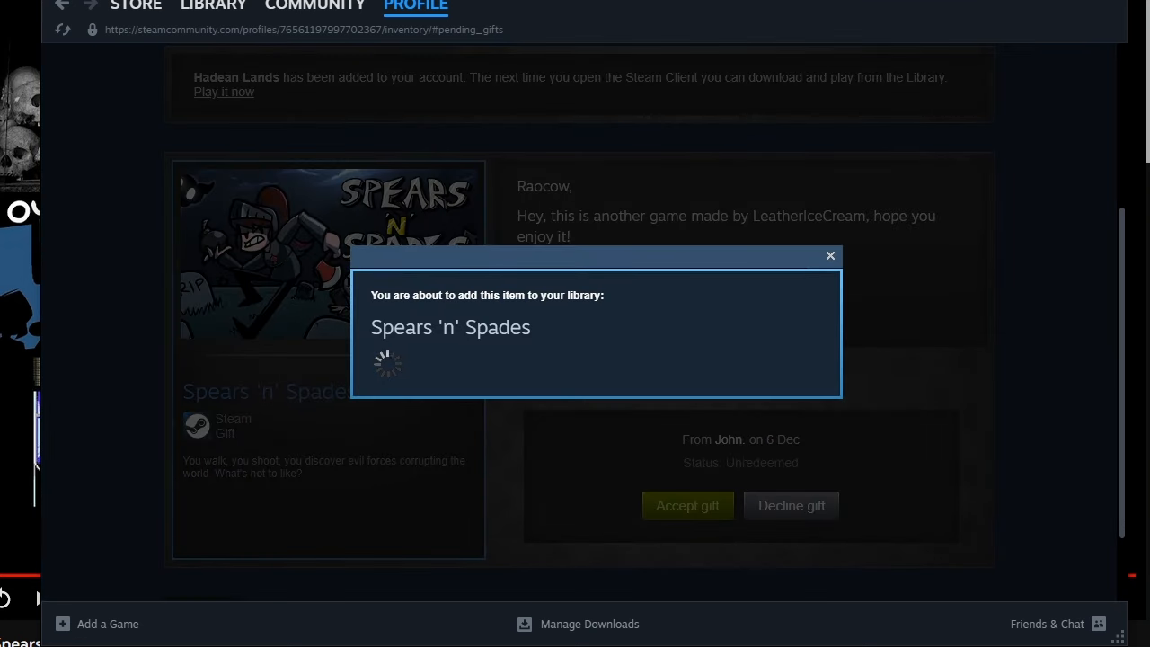
click(686, 505)
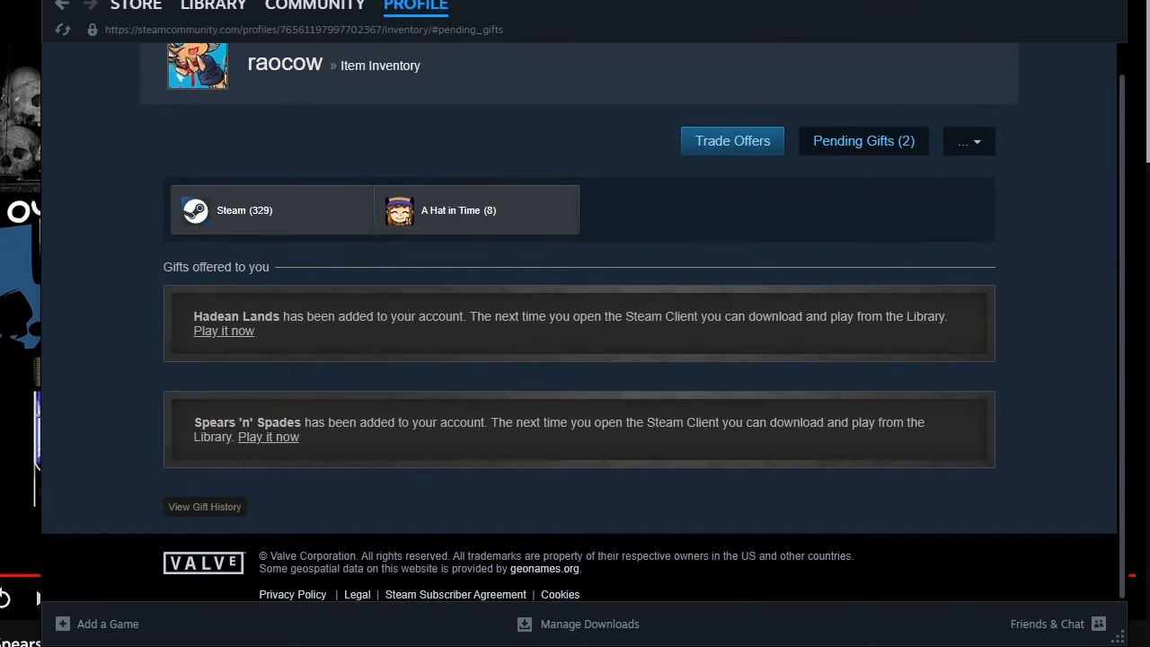